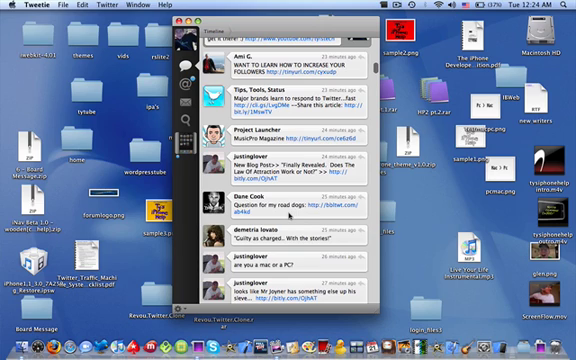
Scroll through the timeline and mentions before switching to the direct messages list
scroll(down, 3)
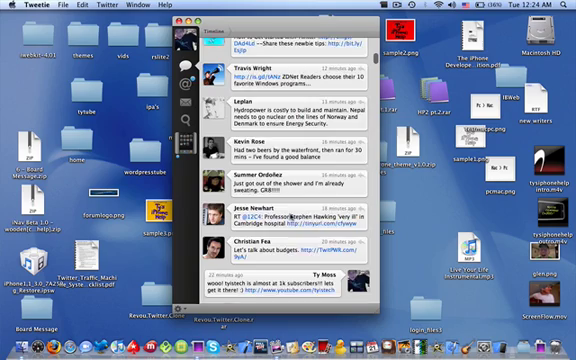
scroll(up, 3)
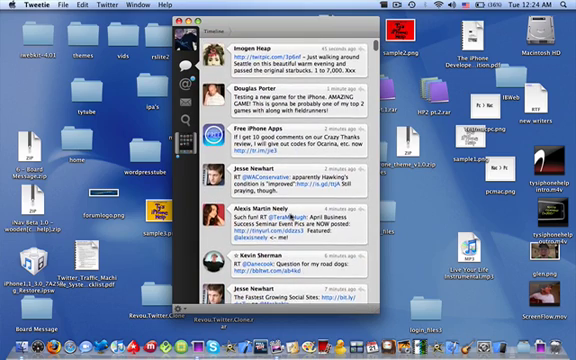
scroll(down, 3)
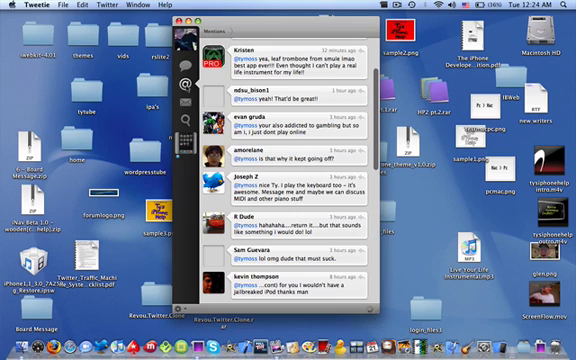
scroll(up, 3)
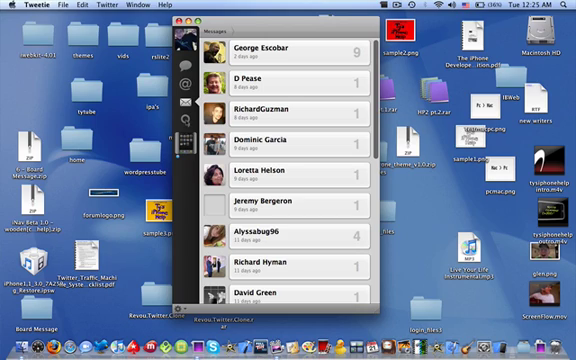
Search tweets for 'iphone' and scroll through the matching results
click(188, 120)
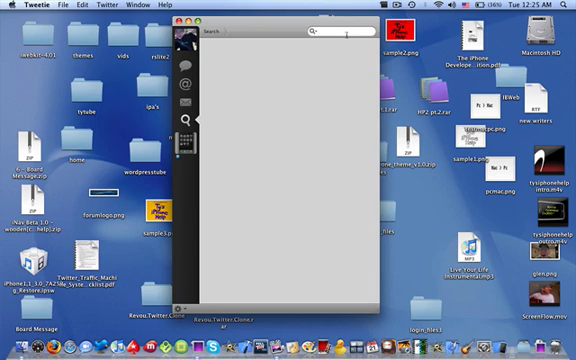
text(iphone)
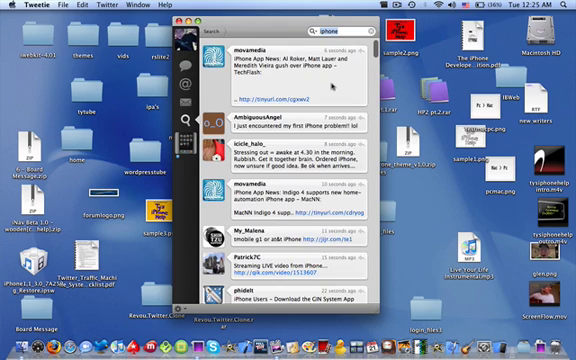
scroll(down, 3)
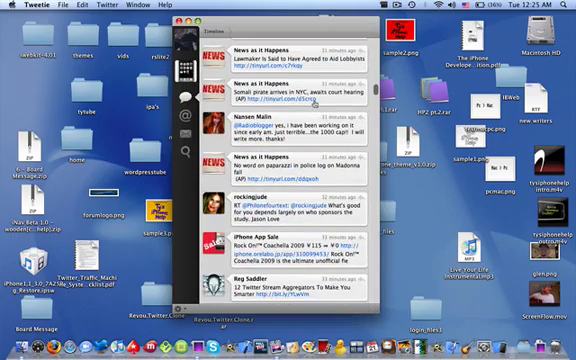
scroll(down, 3)
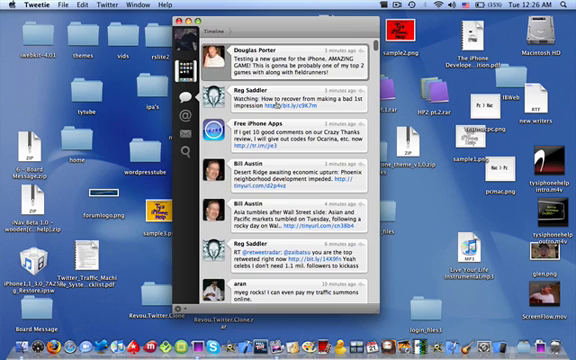
scroll(down, 3)
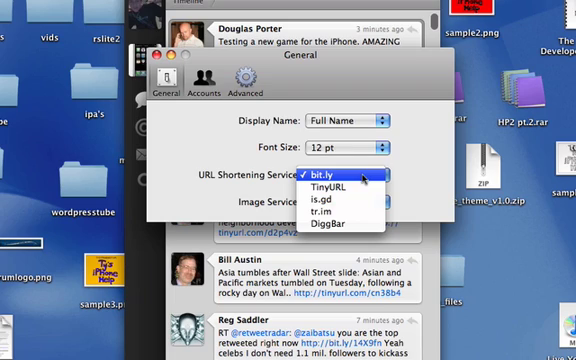
mouse_move(350, 188)
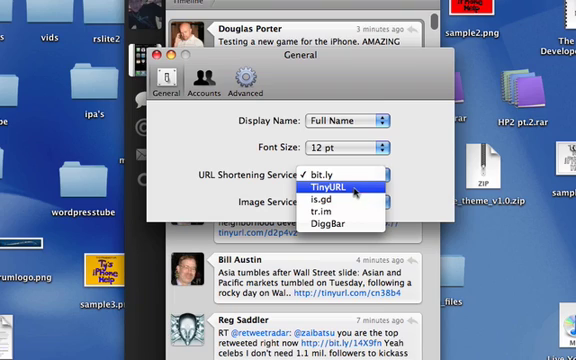
Choose TinyURL as URL shortener and TwitPic as image service, then go to Accounts
click(340, 188)
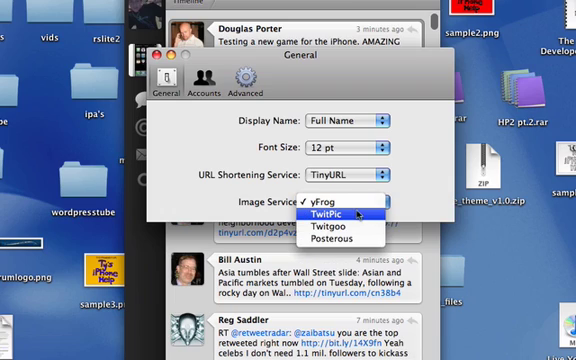
mouse_move(340, 238)
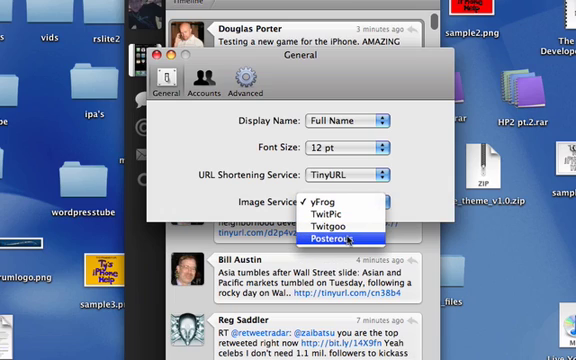
click(320, 206)
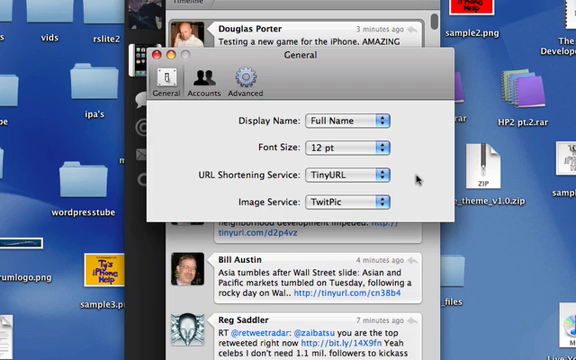
click(200, 80)
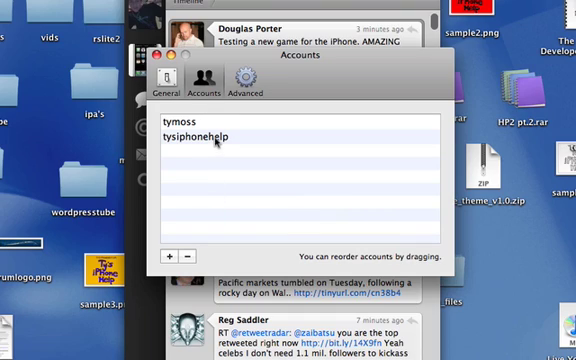
click(200, 136)
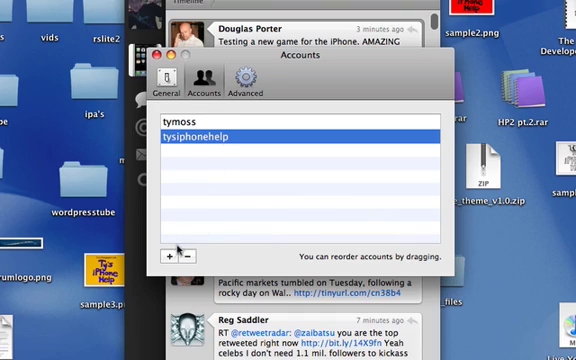
click(168, 252)
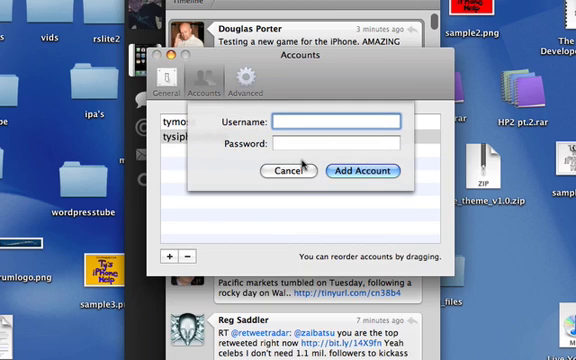
click(368, 170)
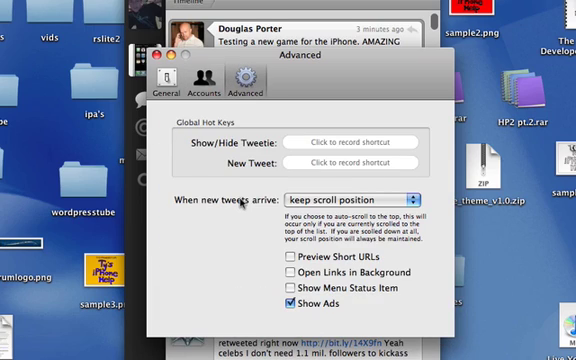
mouse_move(342, 276)
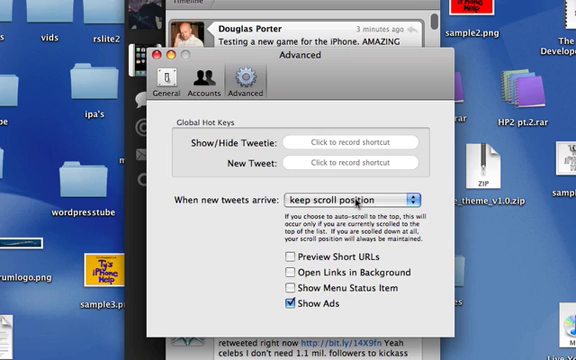
mouse_move(444, 204)
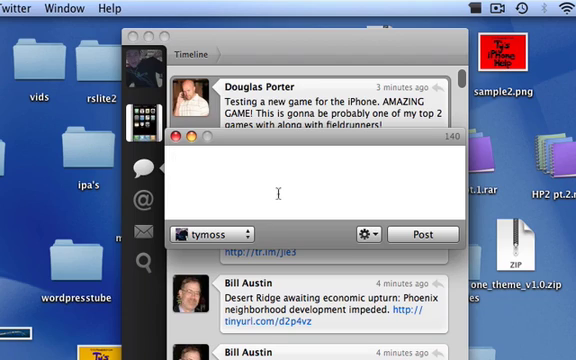
Write 'Testing out Tweetie for Mac. Review up soon on TyisTech' in the tweet draft
text(Testing ou)
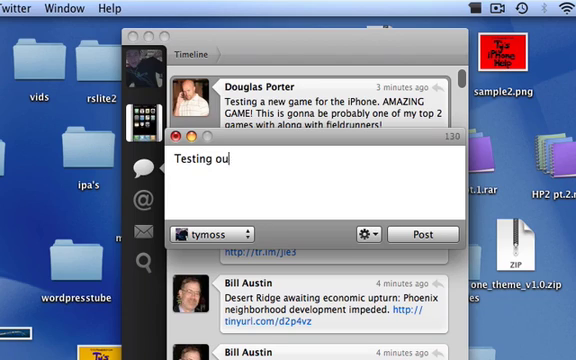
text(t Tweetie)
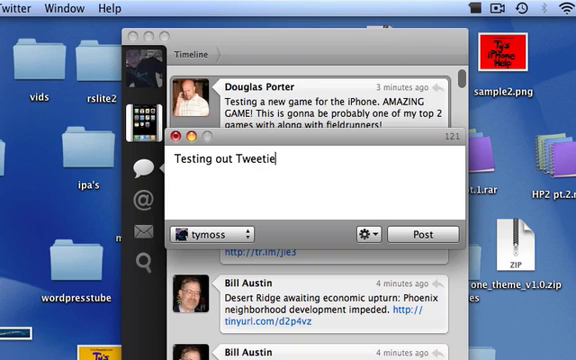
text(for MAc.)
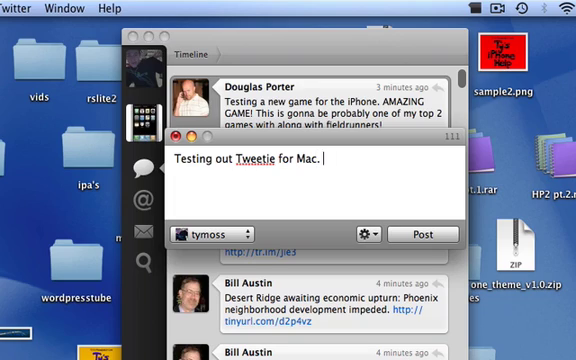
text(Review up s)
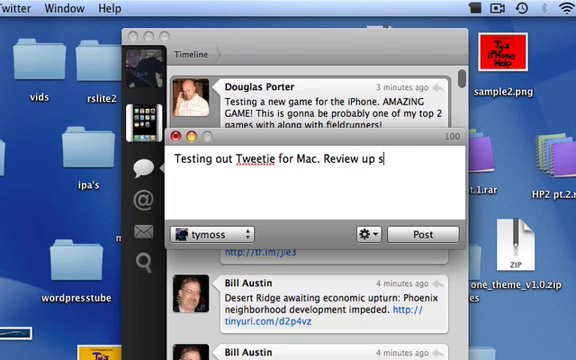
text(oon on Tyis)
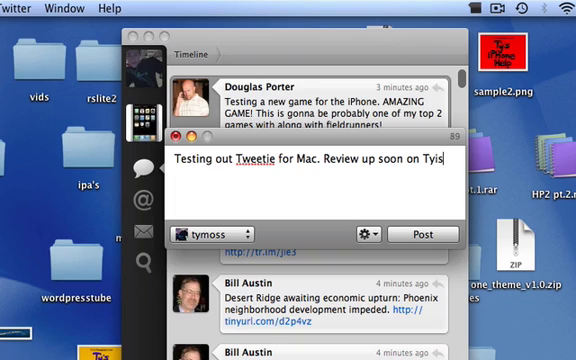
text(Tech)
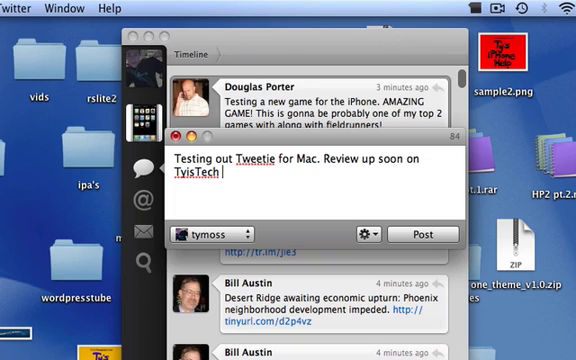
text(http://)
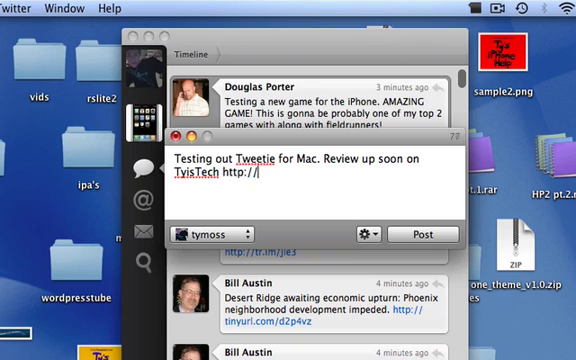
text(youtube.com/ty)
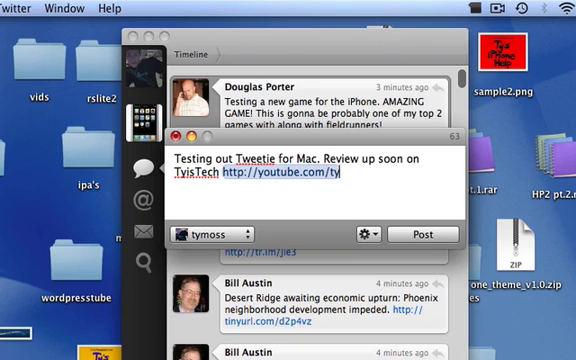
text(yistech)
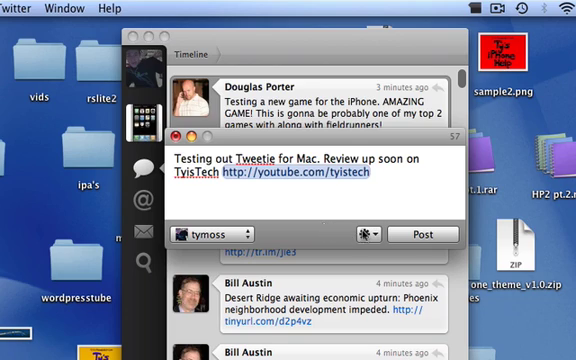
click(364, 236)
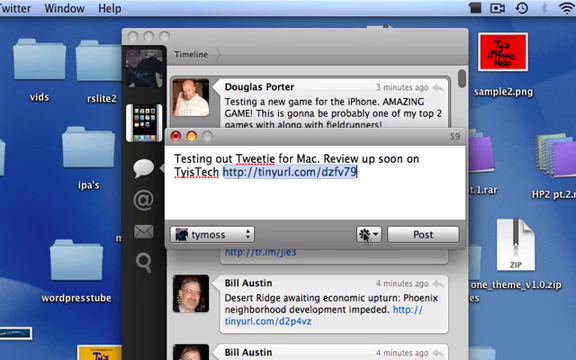
click(360, 234)
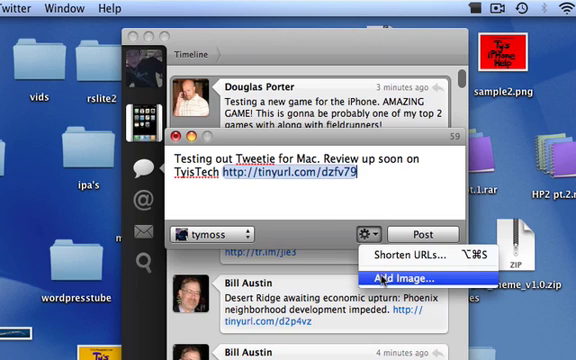
Start attaching an image via Add Image and browse the photo picker
click(404, 274)
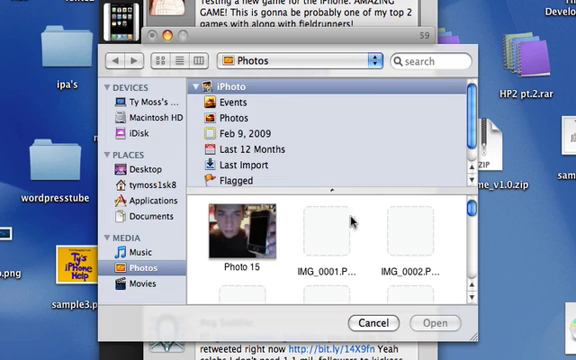
scroll(down, 3)
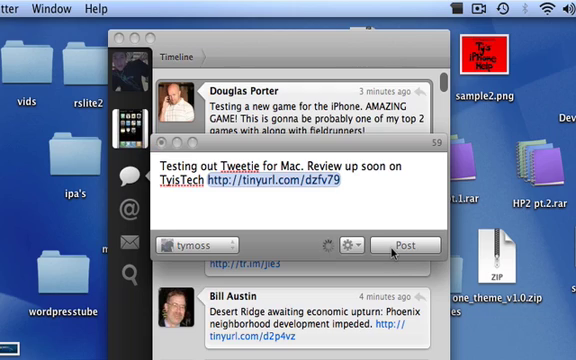
mouse_move(452, 160)
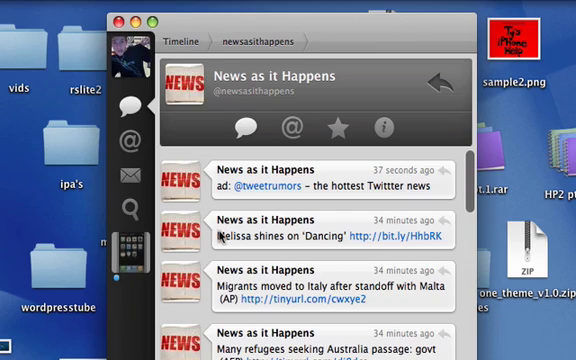
scroll(down, 3)
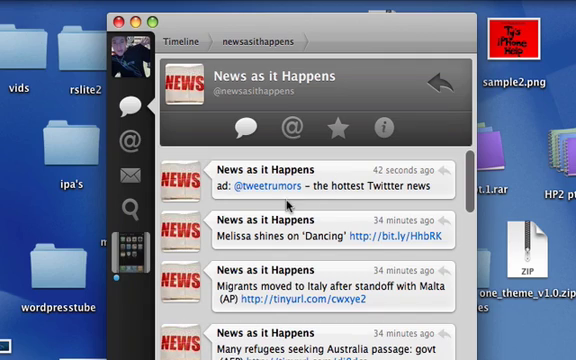
mouse_move(124, 112)
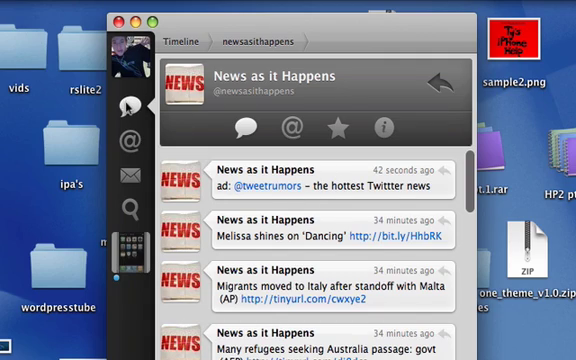
click(180, 40)
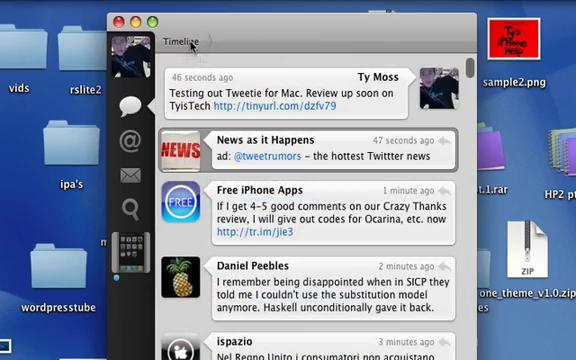
click(316, 152)
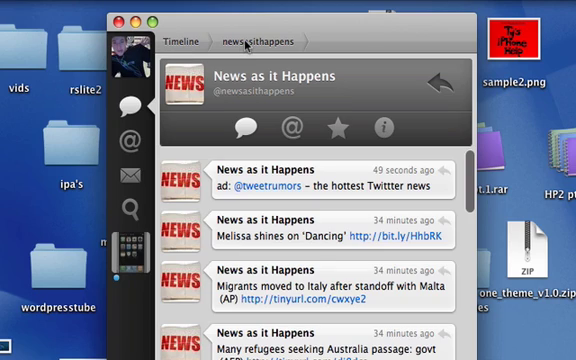
mouse_move(276, 228)
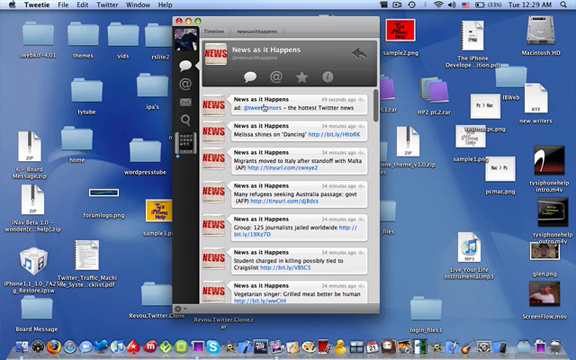
Scroll up and down the main timeline to browse recent tweets
scroll(down, 3)
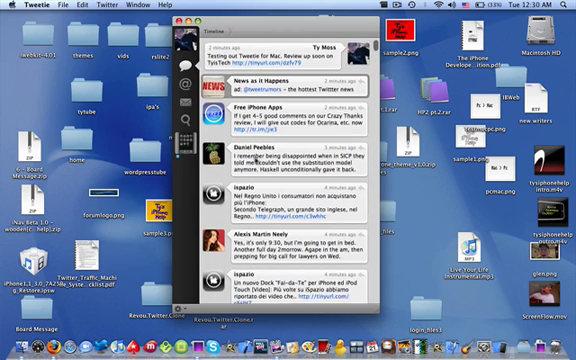
scroll(down, 3)
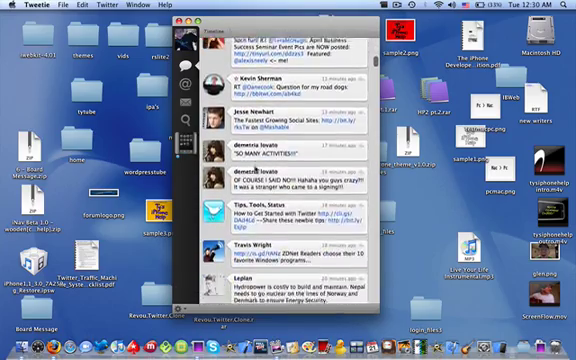
scroll(down, 3)
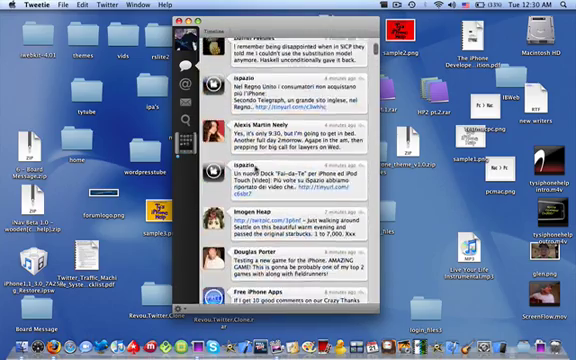
scroll(up, 3)
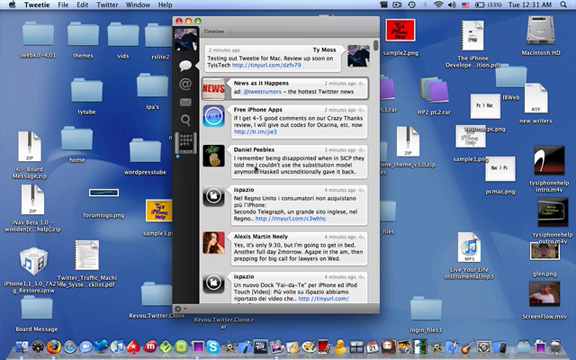
scroll(down, 3)
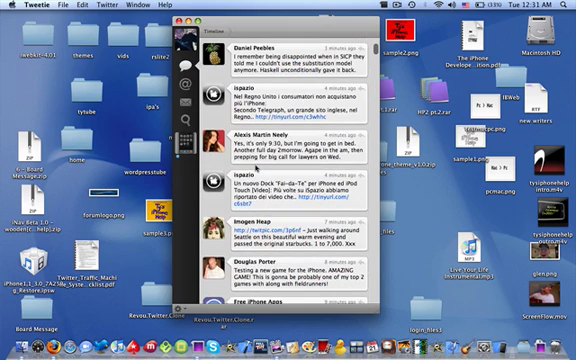
scroll(down, 3)
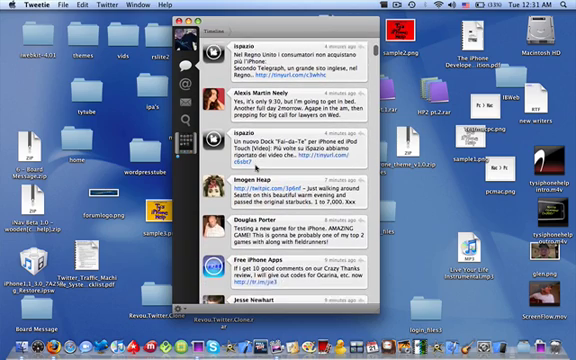
scroll(down, 3)
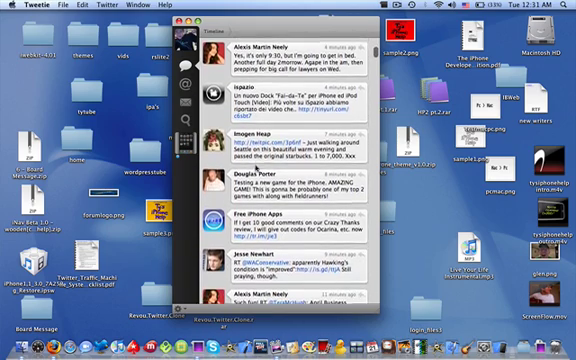
scroll(up, 3)
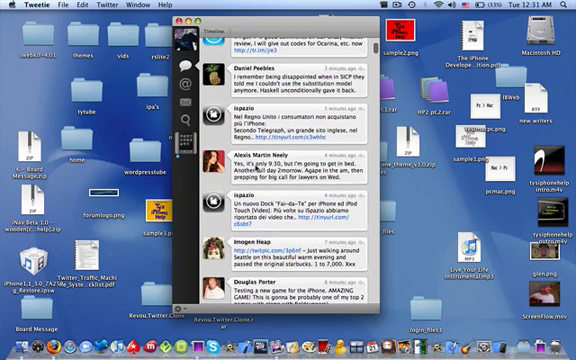
scroll(up, 3)
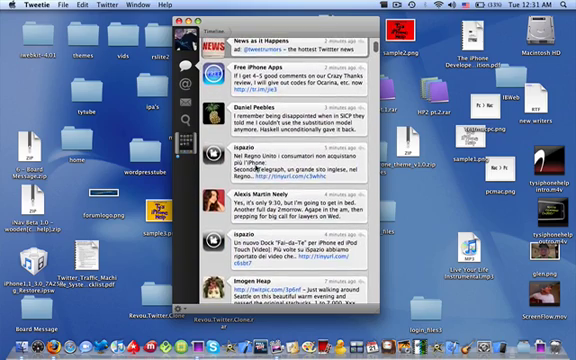